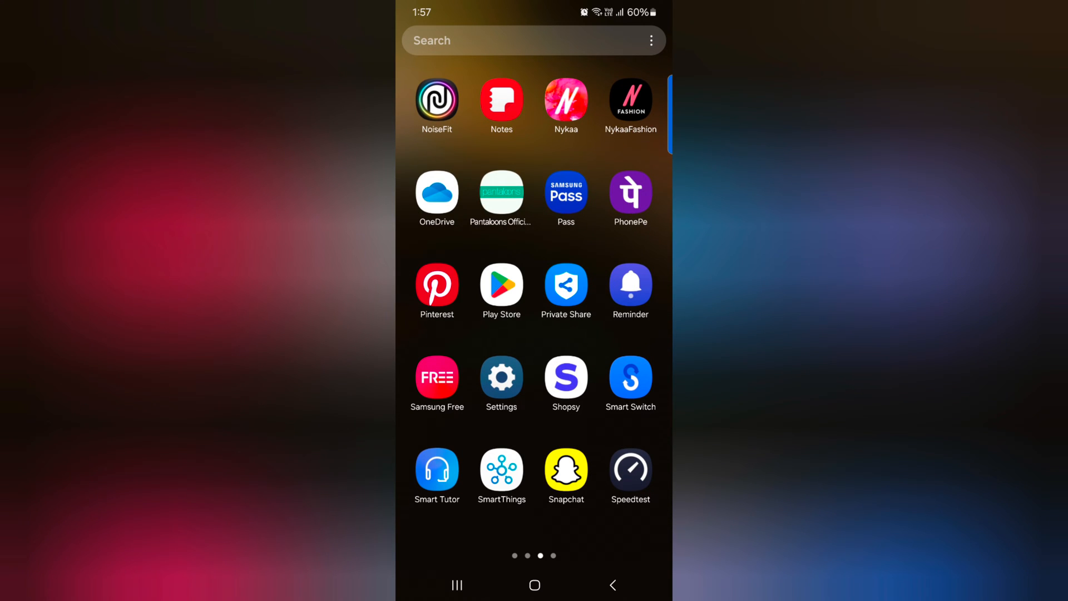
- Launch Settings and scroll the main list down to Advanced features
left_click(501, 376)
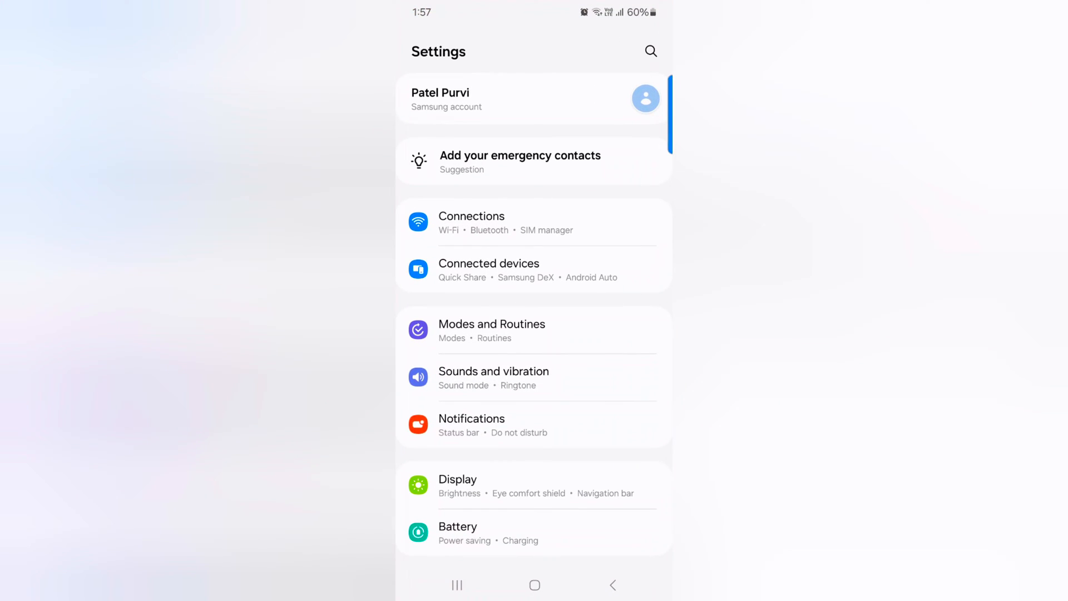
scroll("down", 3)
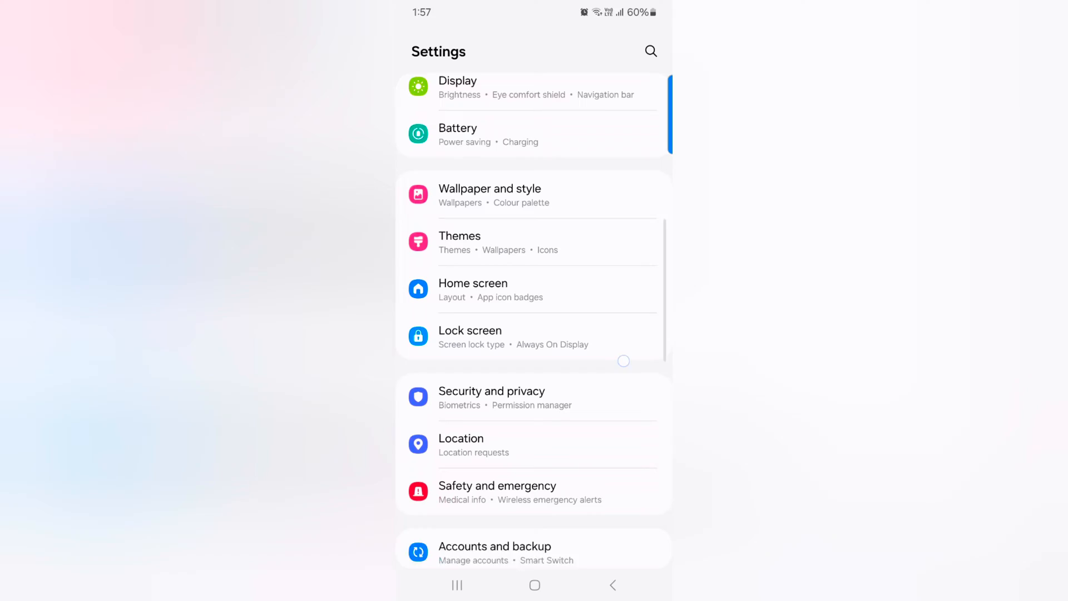
scroll("down", 3)
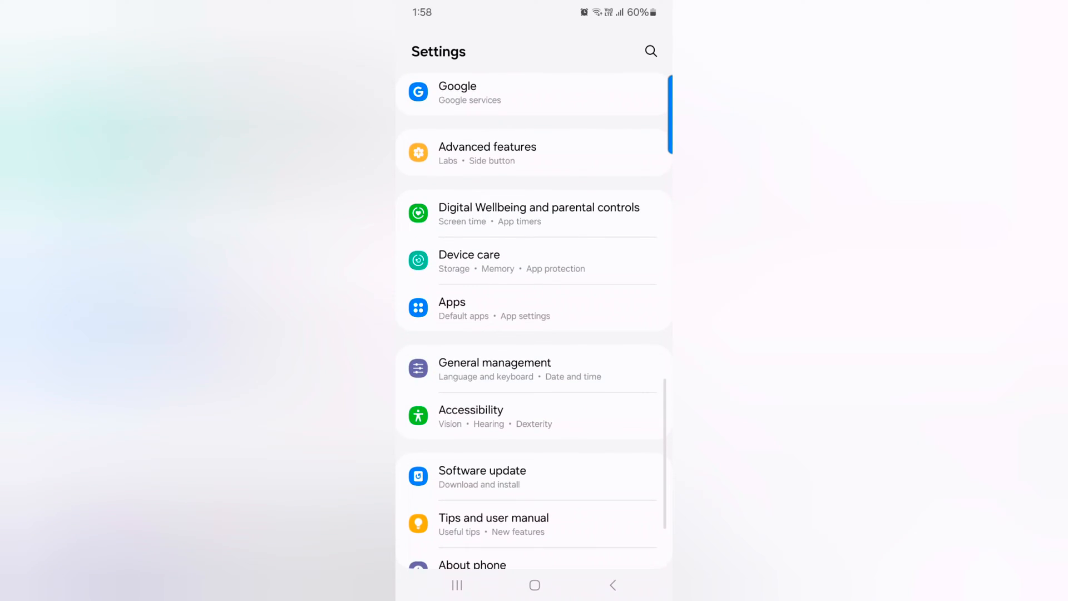
scroll("down", 3)
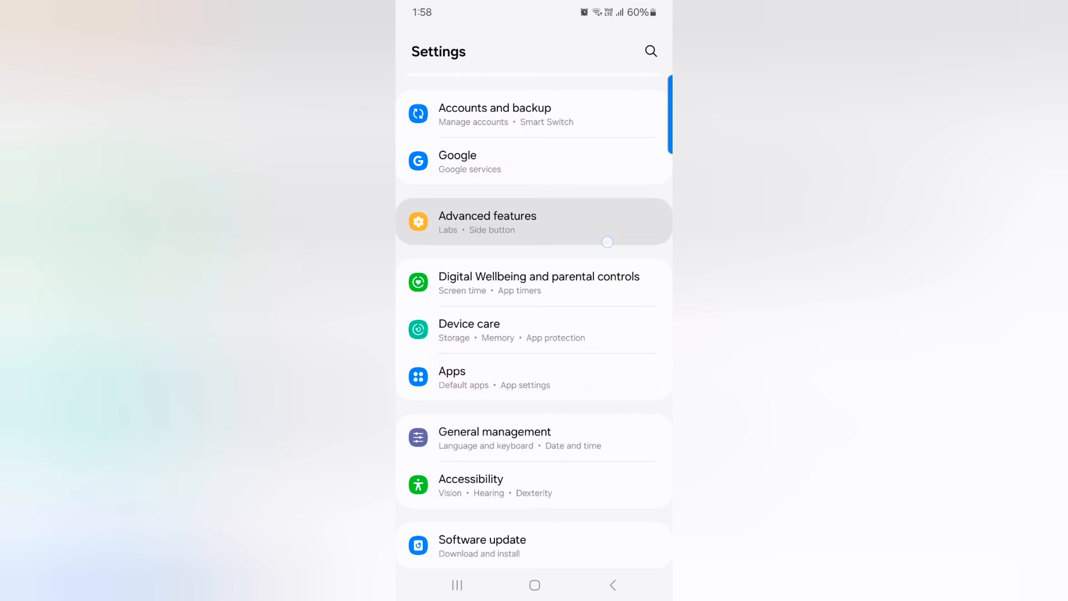
- Under Advanced features, enable Video call effects and pick the green background colour instead of pink
left_click(486, 221)
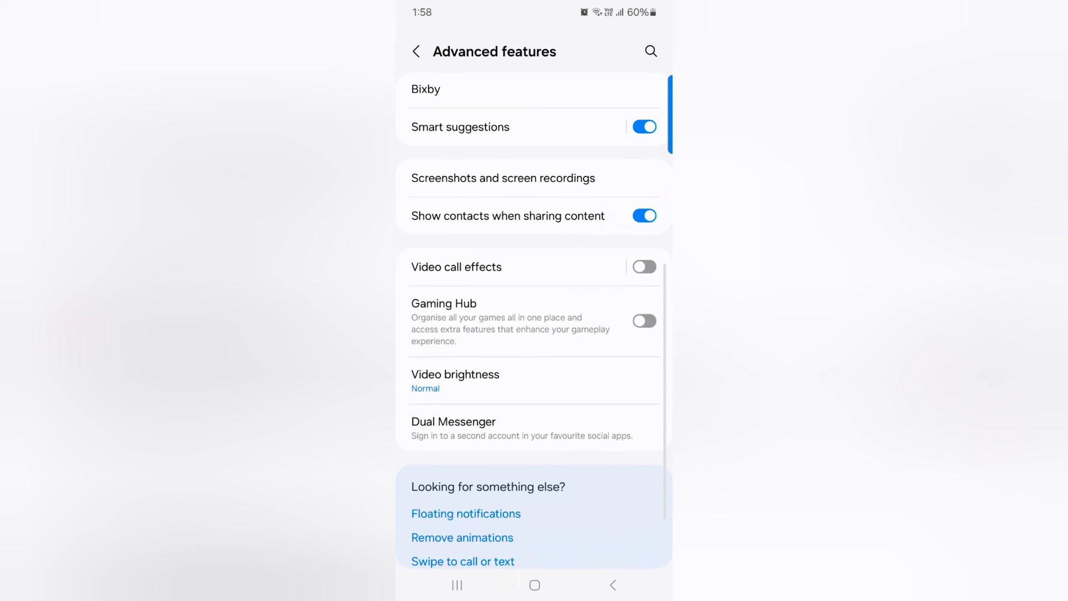
left_click(533, 267)
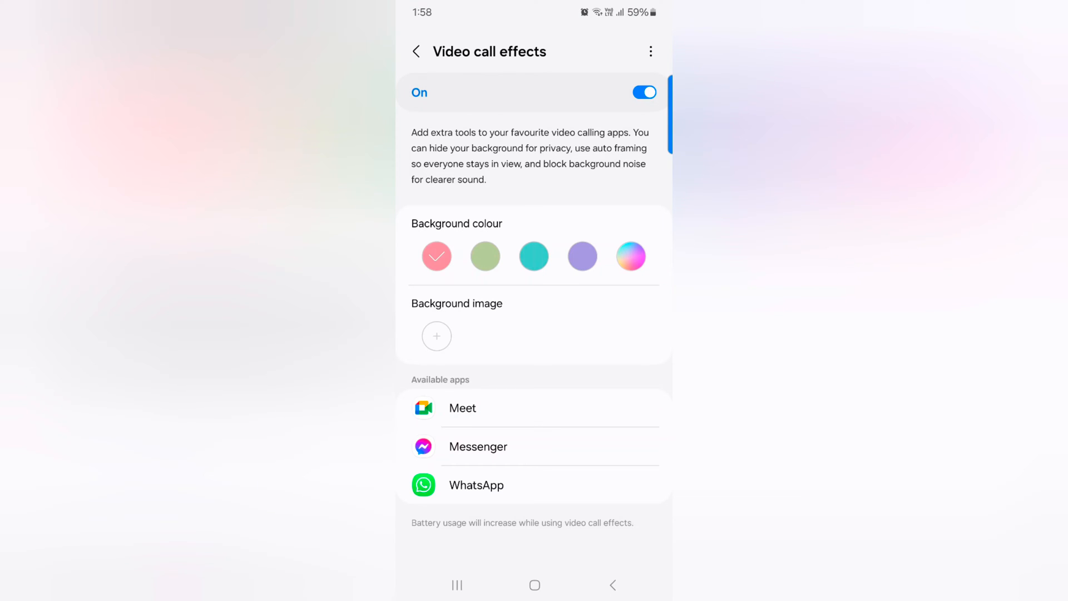
left_click(484, 256)
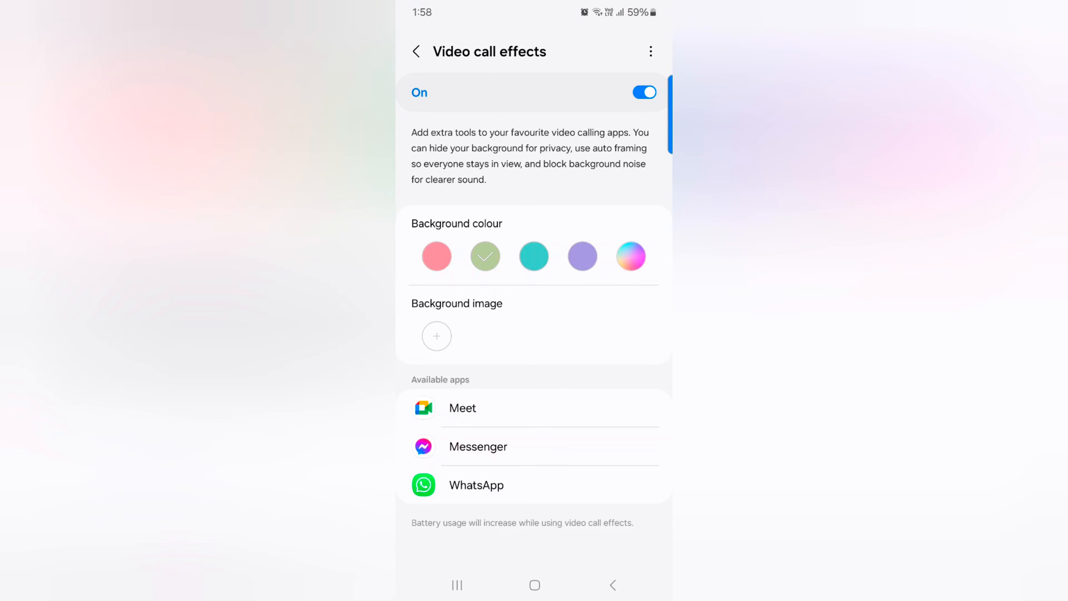
- Add a custom yellow background colour from the colour picker and return to Advanced features
left_click(582, 256)
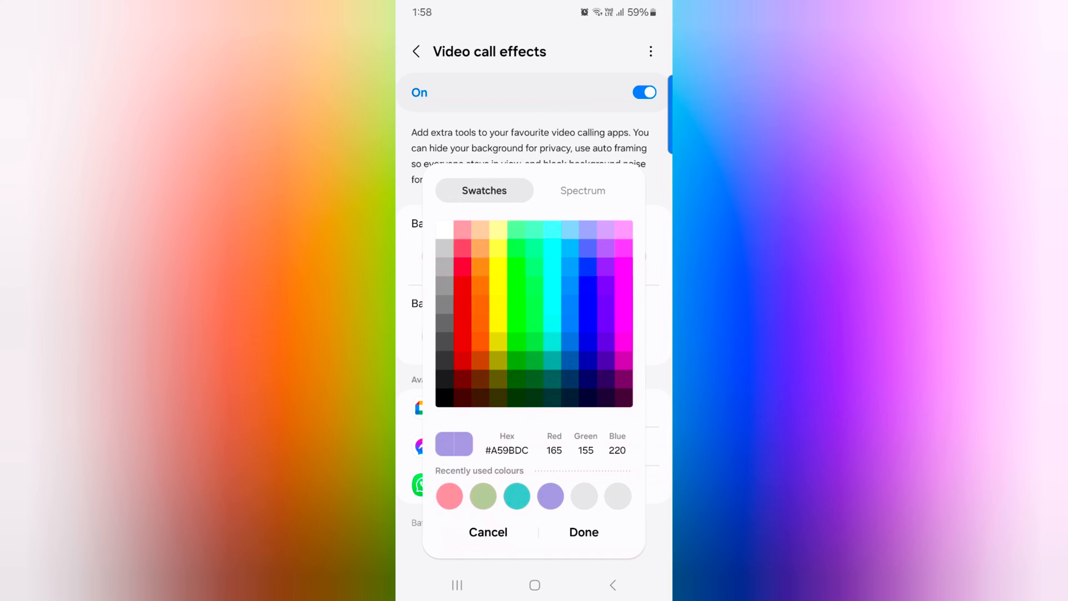
left_click(573, 322)
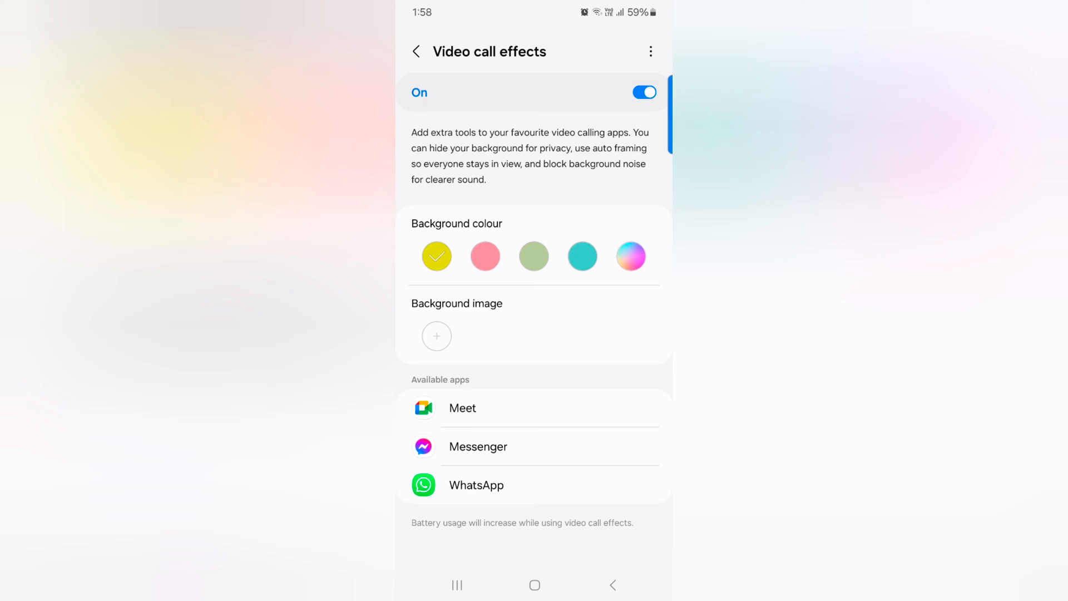
left_click(415, 51)
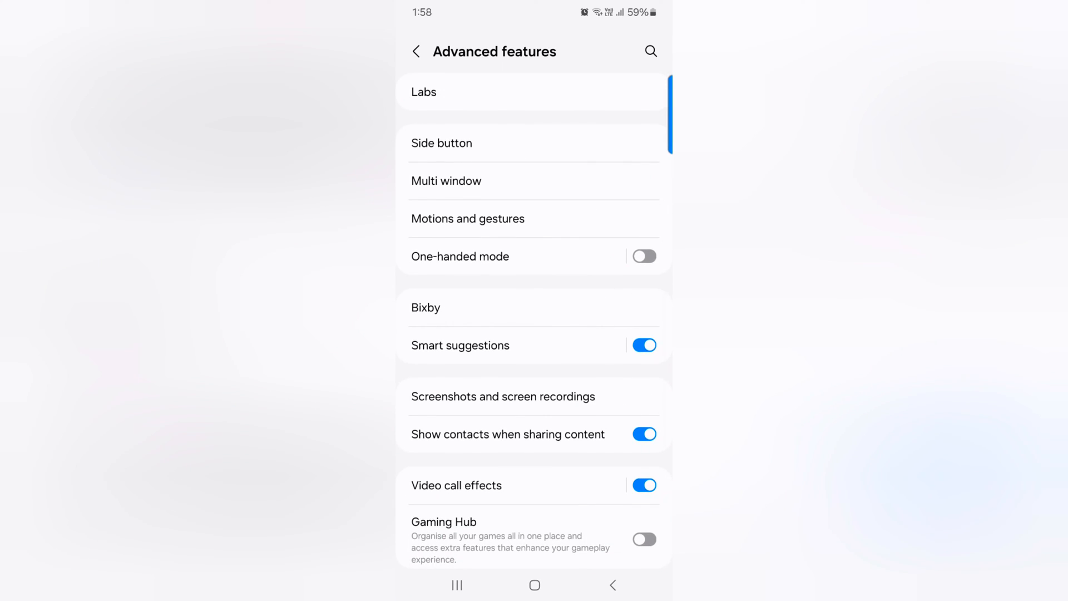